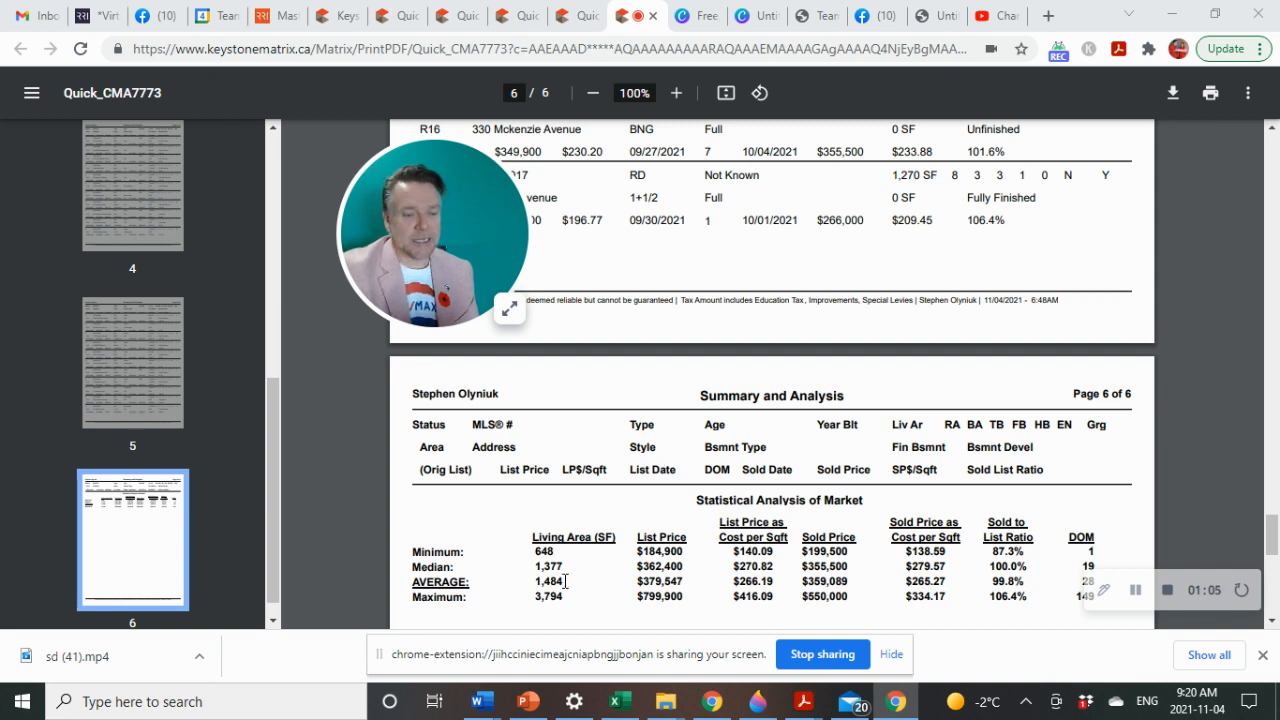
pyautogui.moveTo(605, 595)
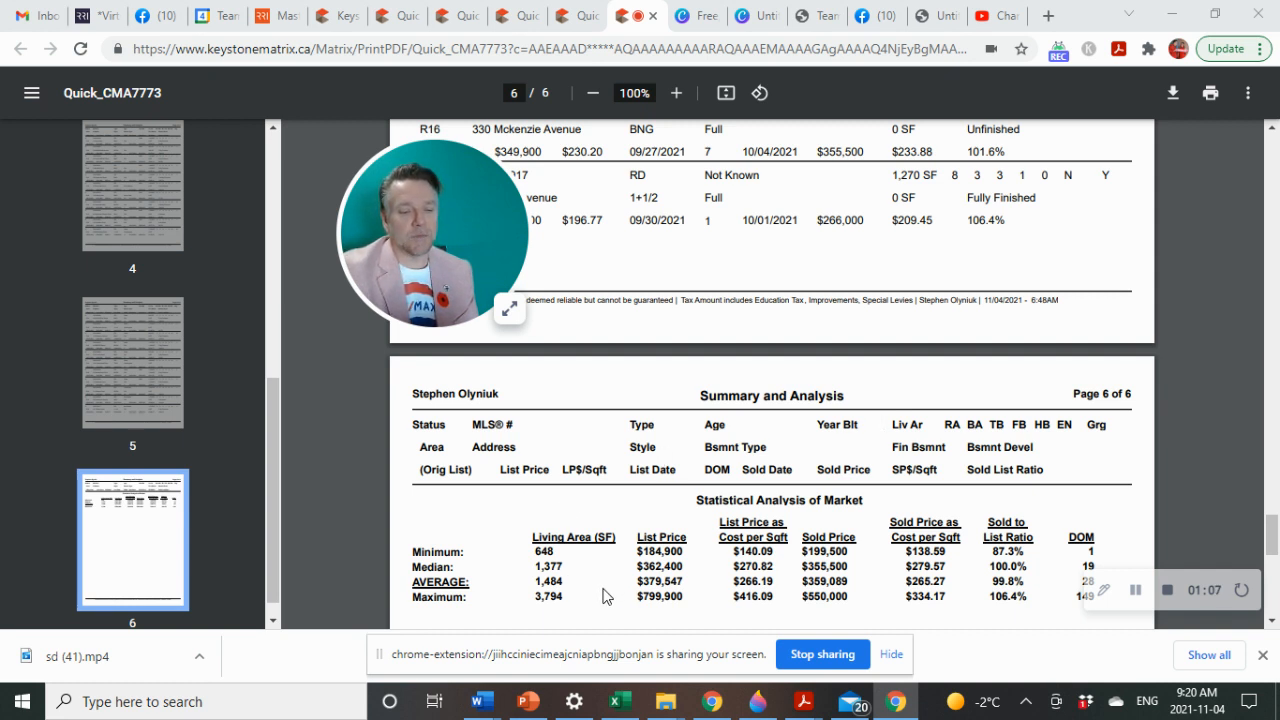